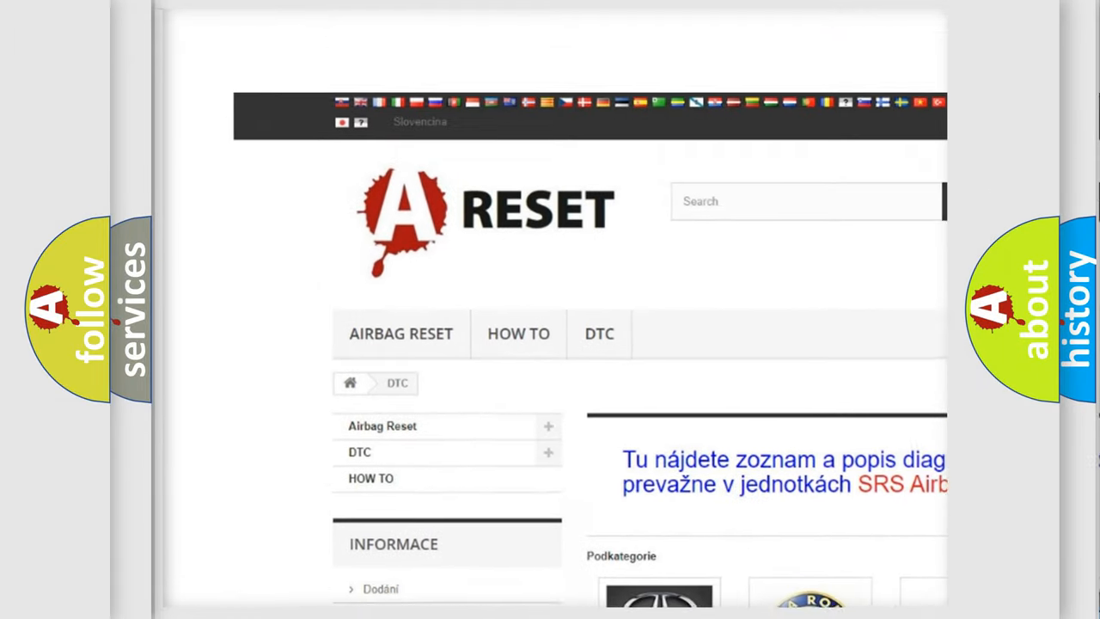
# - Open the JEEP DTC tile from the brand grid and browse its airbag diagnostic codes
pyautogui.scroll(-3)
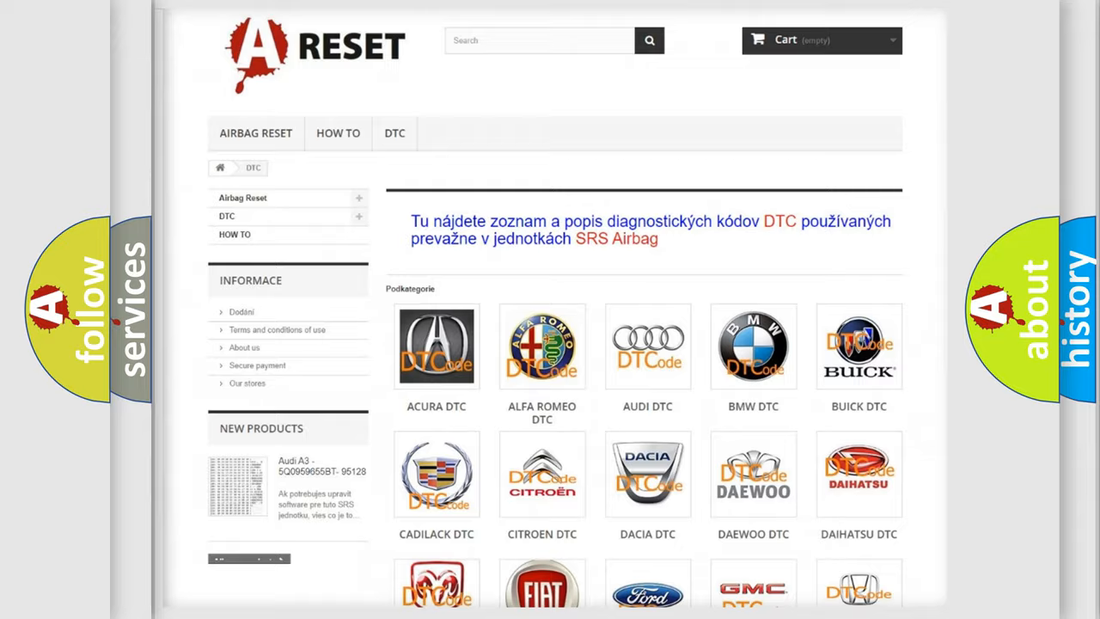
pyautogui.scroll(-3)
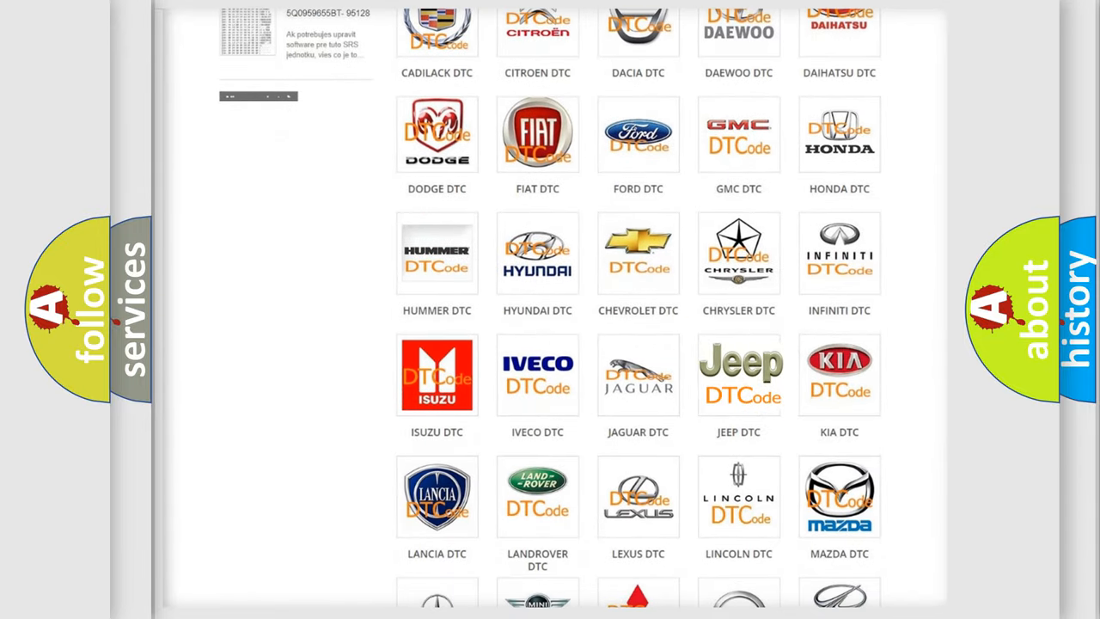
pyautogui.click(739, 375)
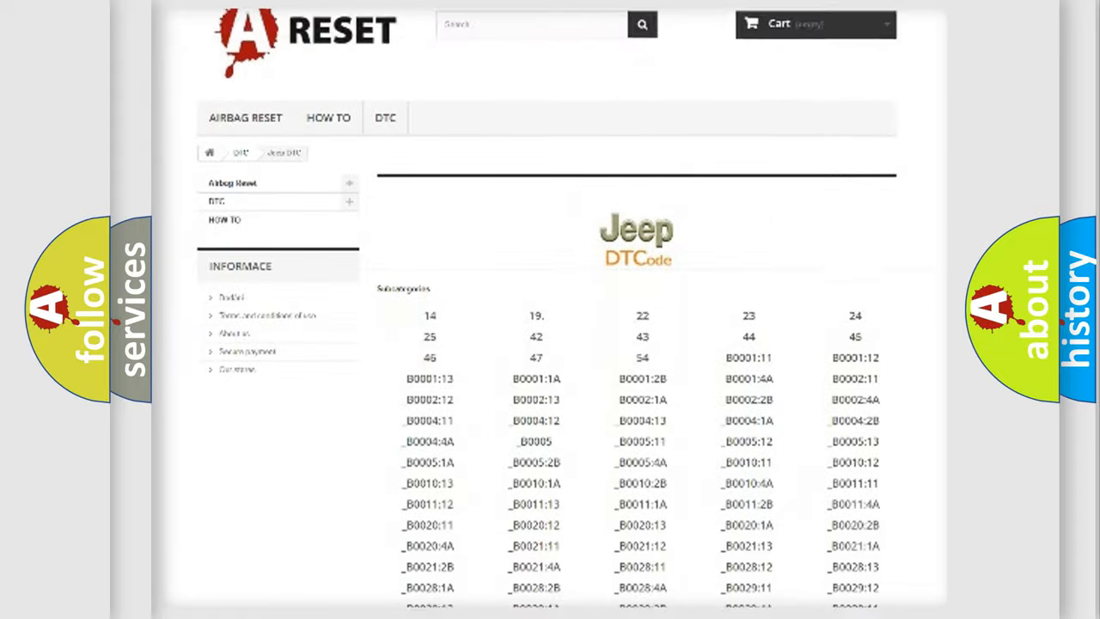
pyautogui.scroll(-3)
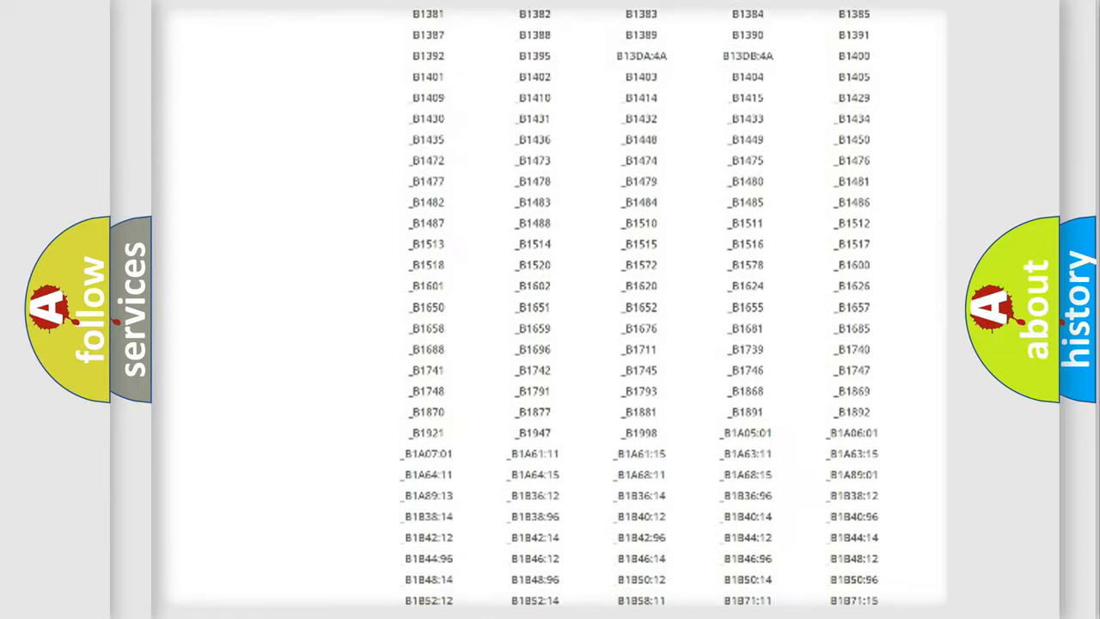